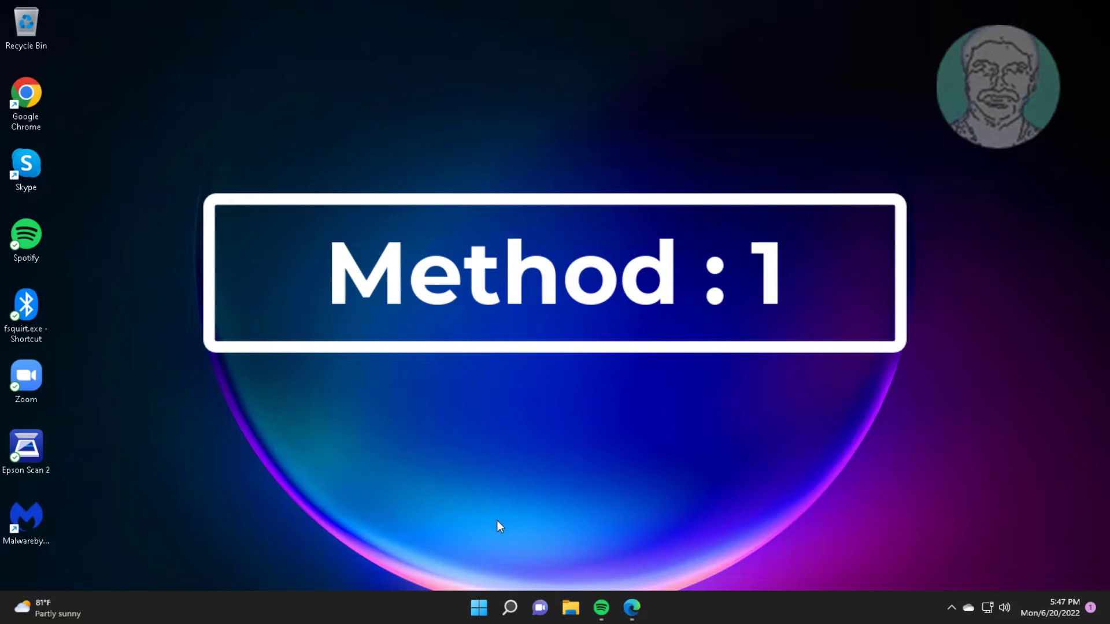
pyautogui.moveTo(479, 608)
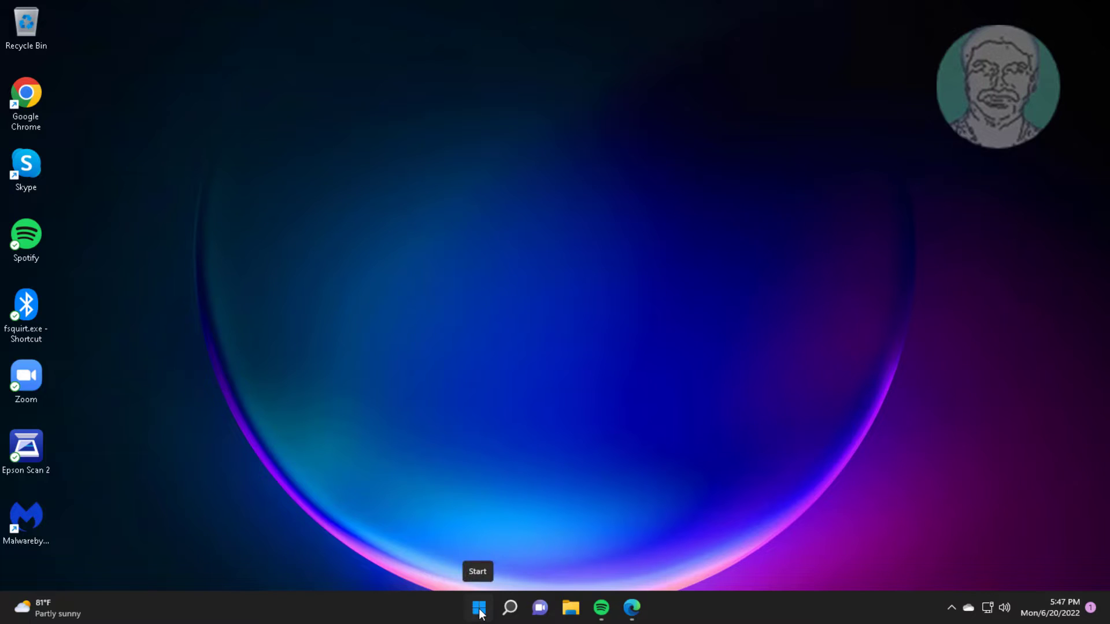
# - End the Microsoft Edge process from Task Manager, then close Task Manager
pyautogui.rightClick(478, 608)
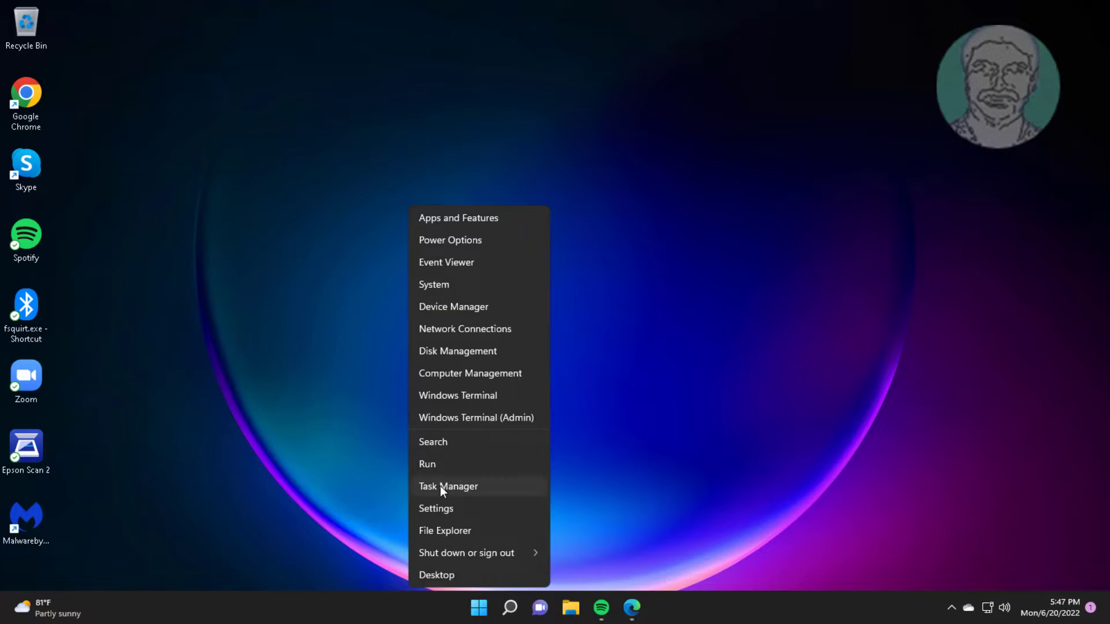
pyautogui.click(448, 486)
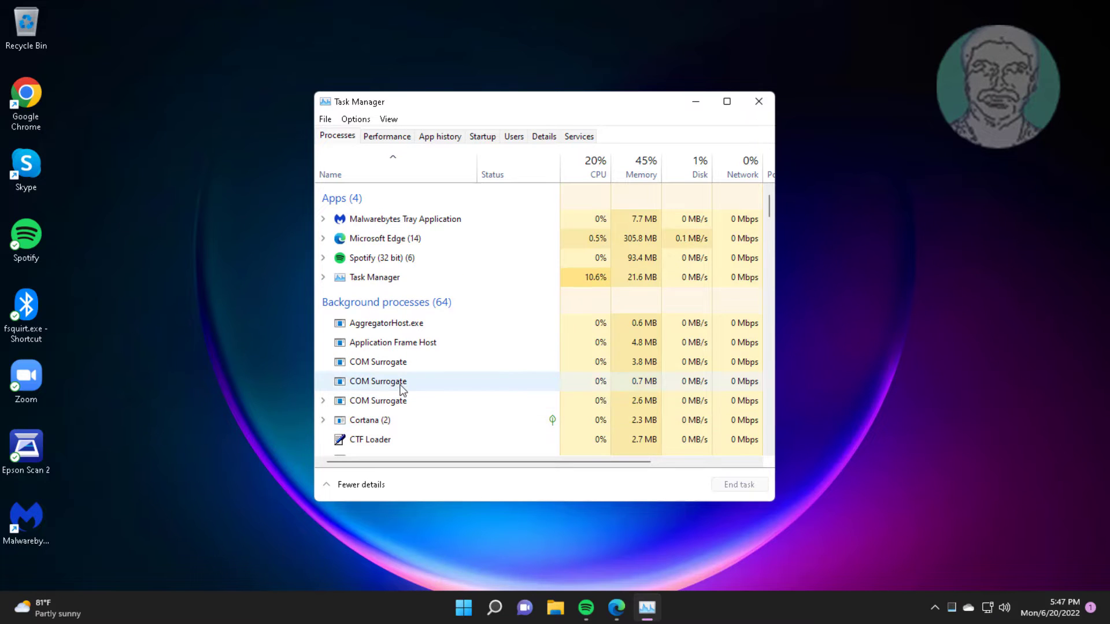
pyautogui.click(384, 237)
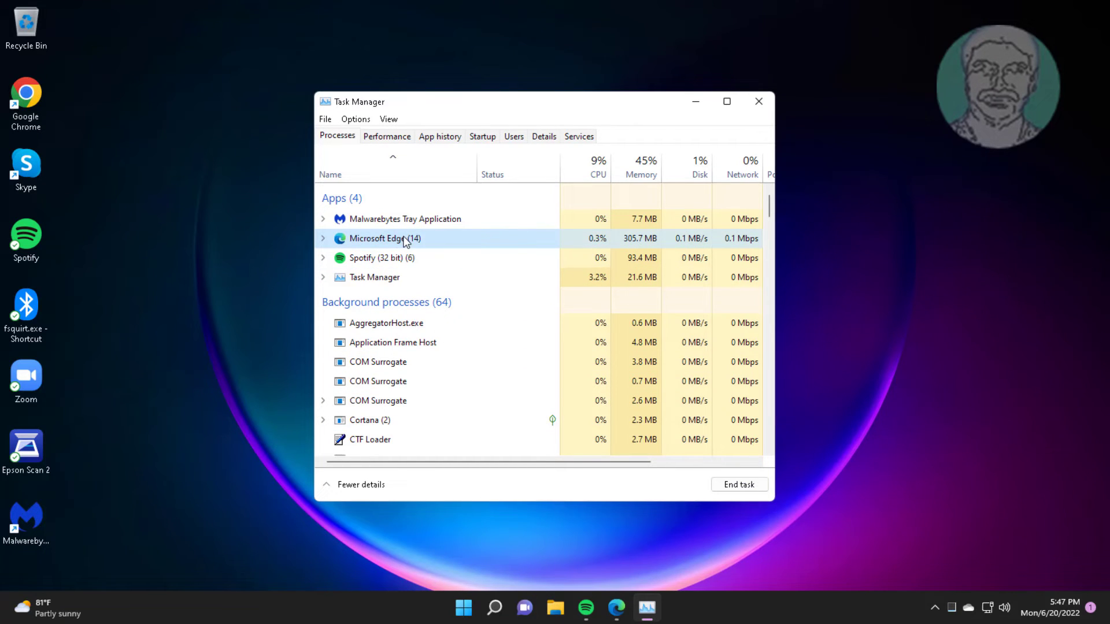
pyautogui.rightClick(385, 239)
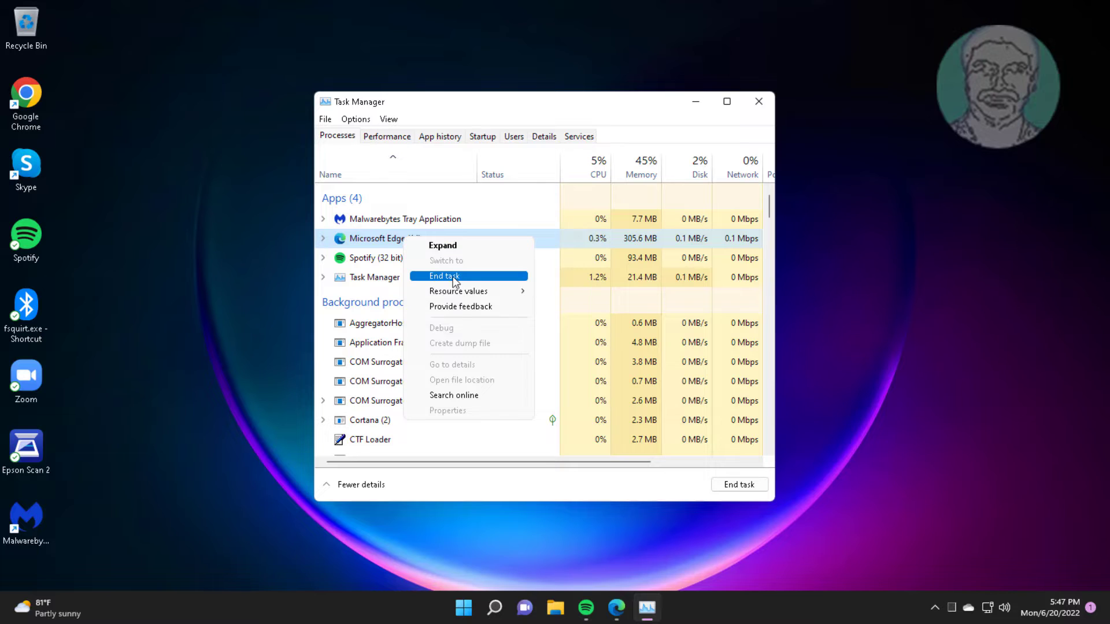
pyautogui.click(444, 276)
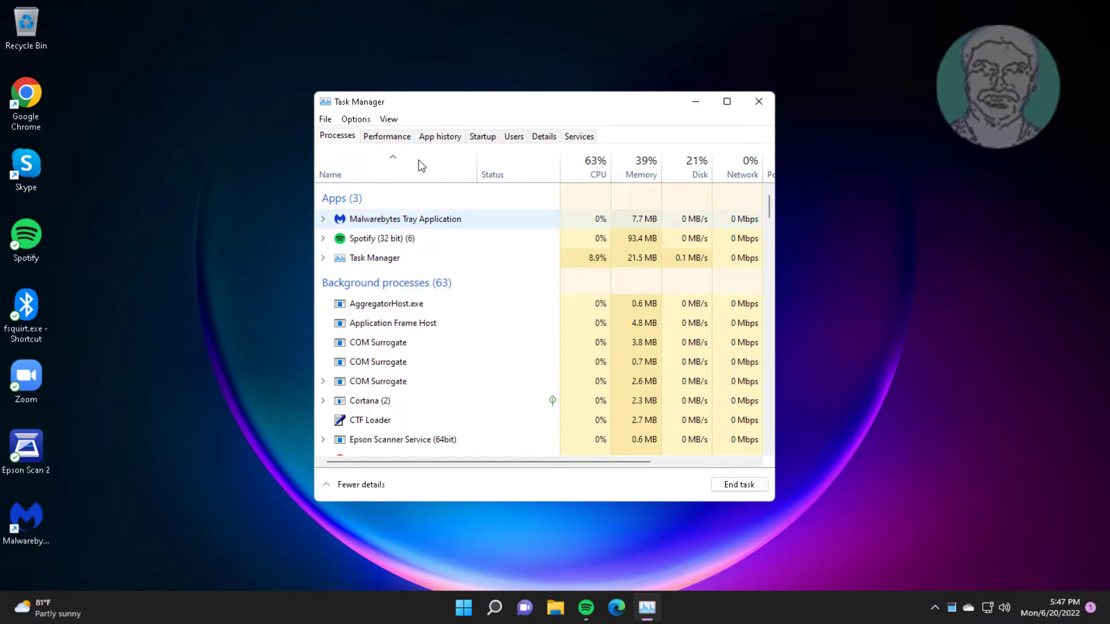
pyautogui.click(758, 101)
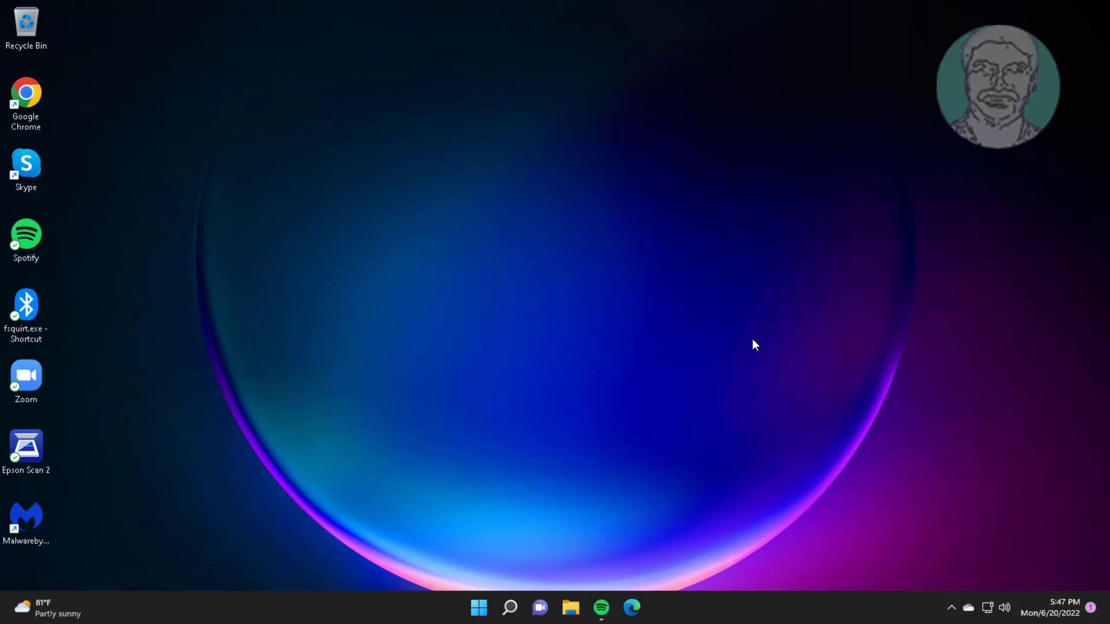
pyautogui.moveTo(700, 403)
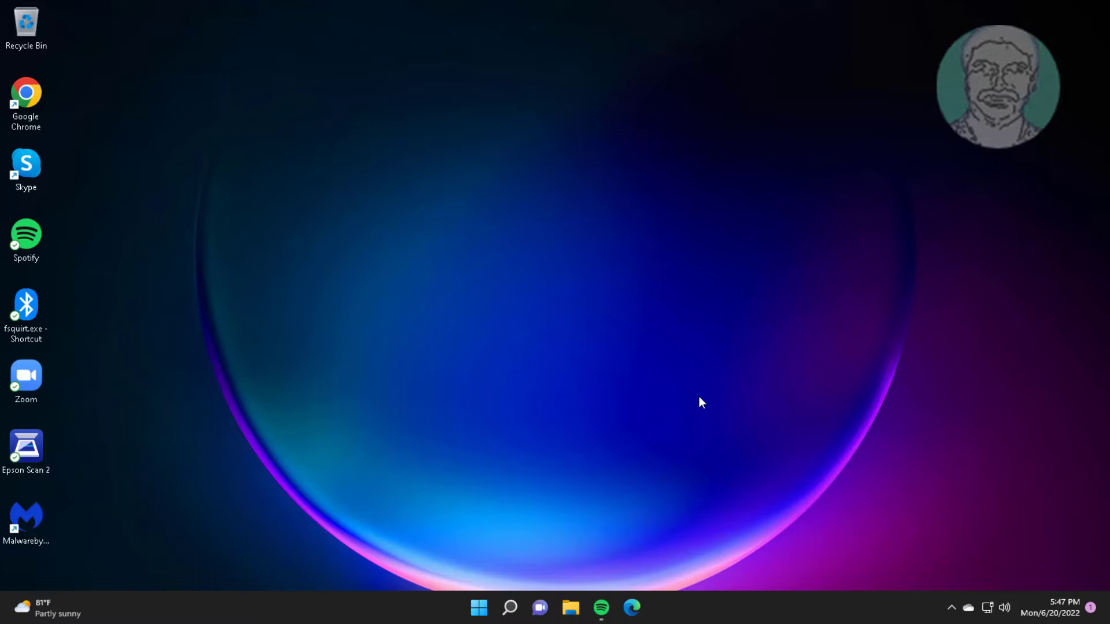
# - Relaunch Microsoft Edge from its taskbar icon
pyautogui.click(631, 607)
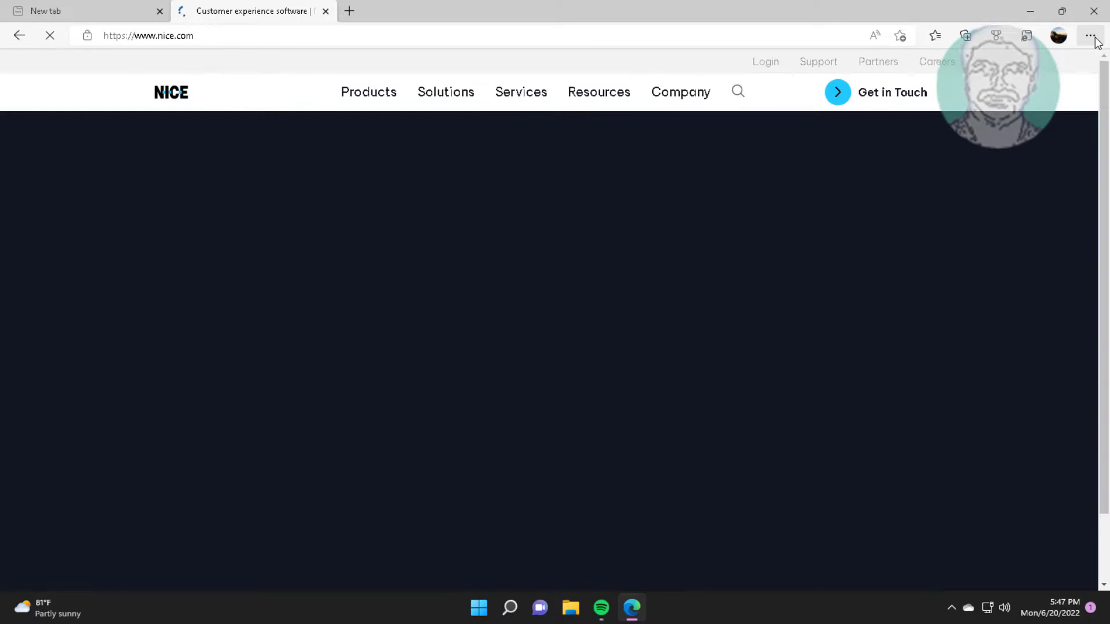
# - Remove the AdBlock and VPN Free - Betternet extensions on the Manage extensions page
pyautogui.click(1092, 35)
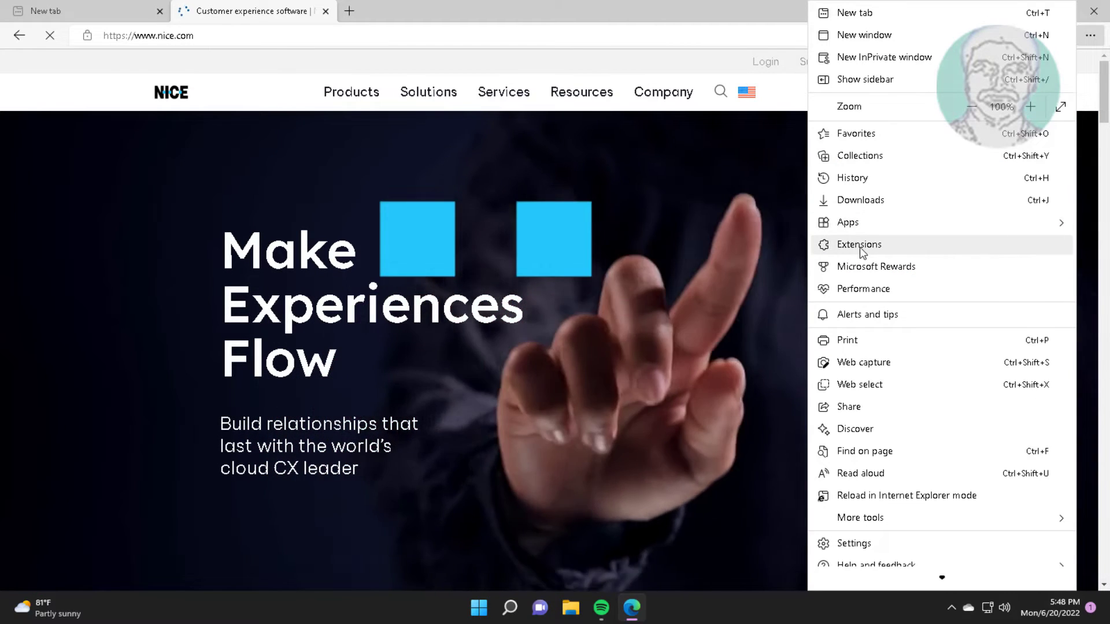
pyautogui.click(859, 244)
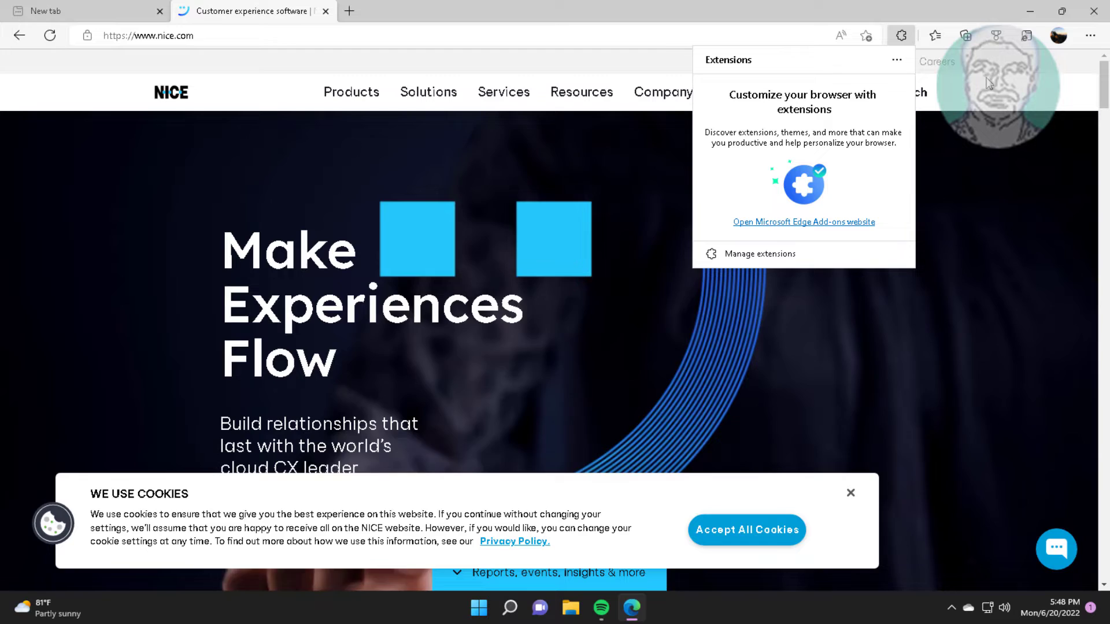
pyautogui.click(760, 253)
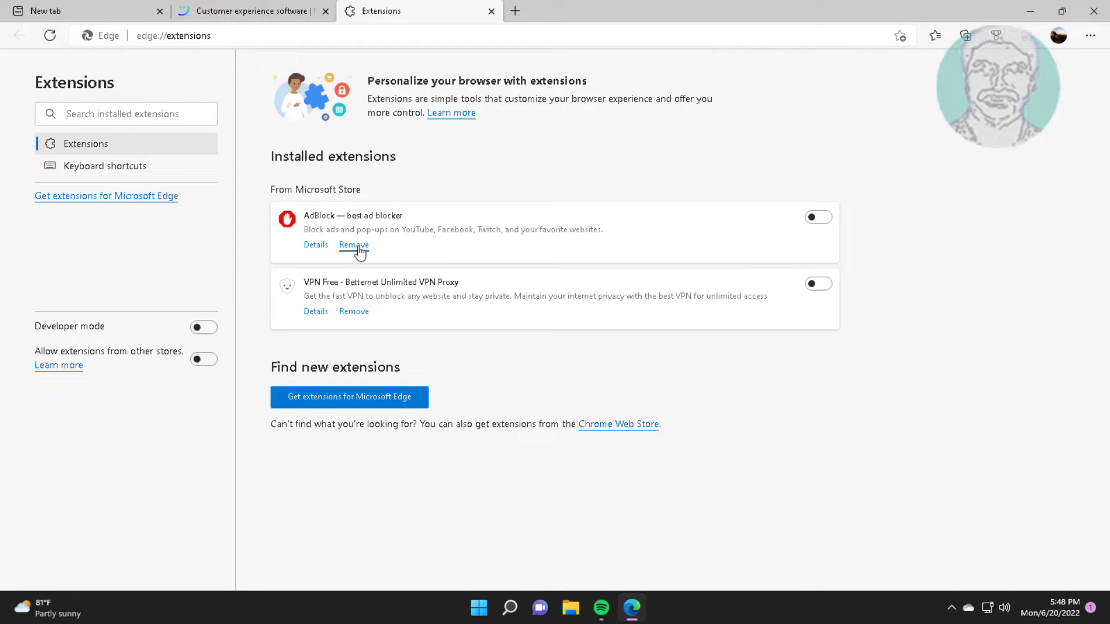
pyautogui.click(353, 245)
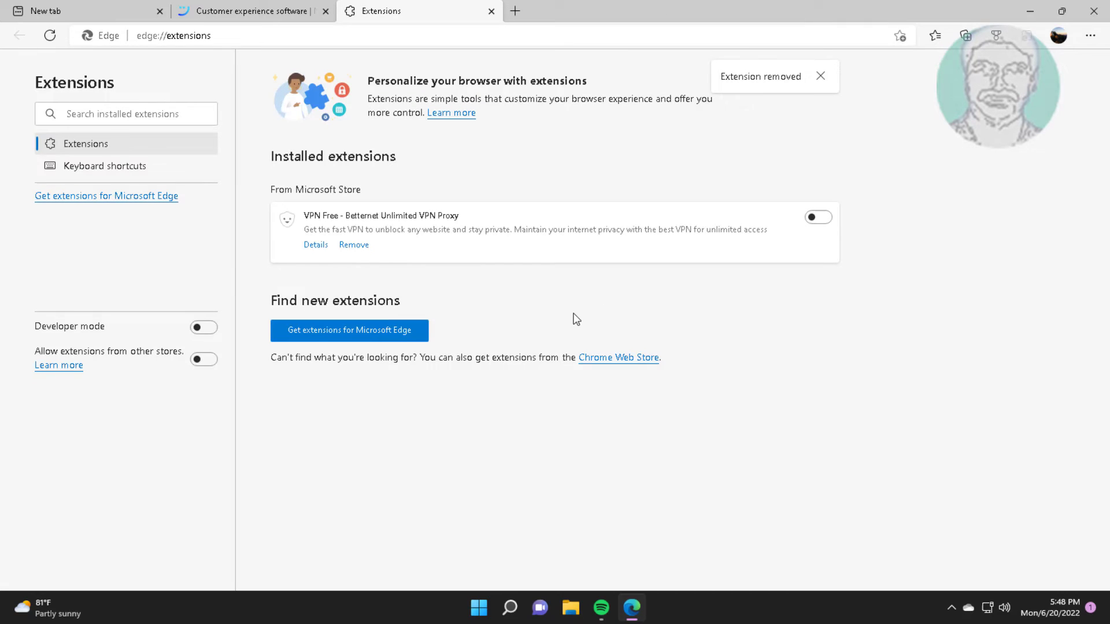
pyautogui.click(353, 244)
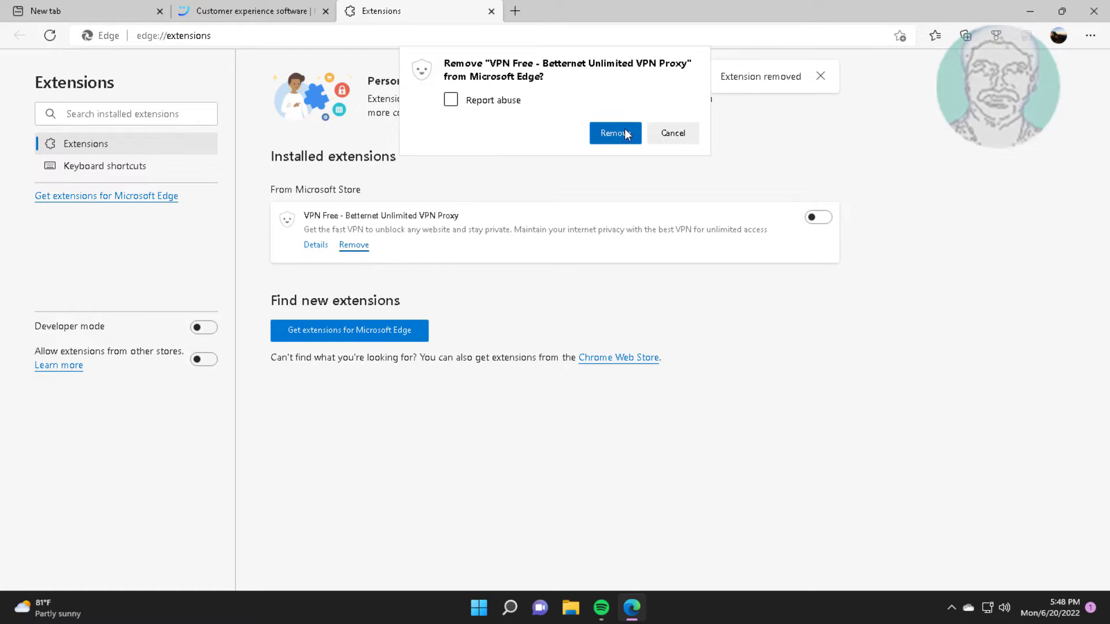
pyautogui.click(614, 133)
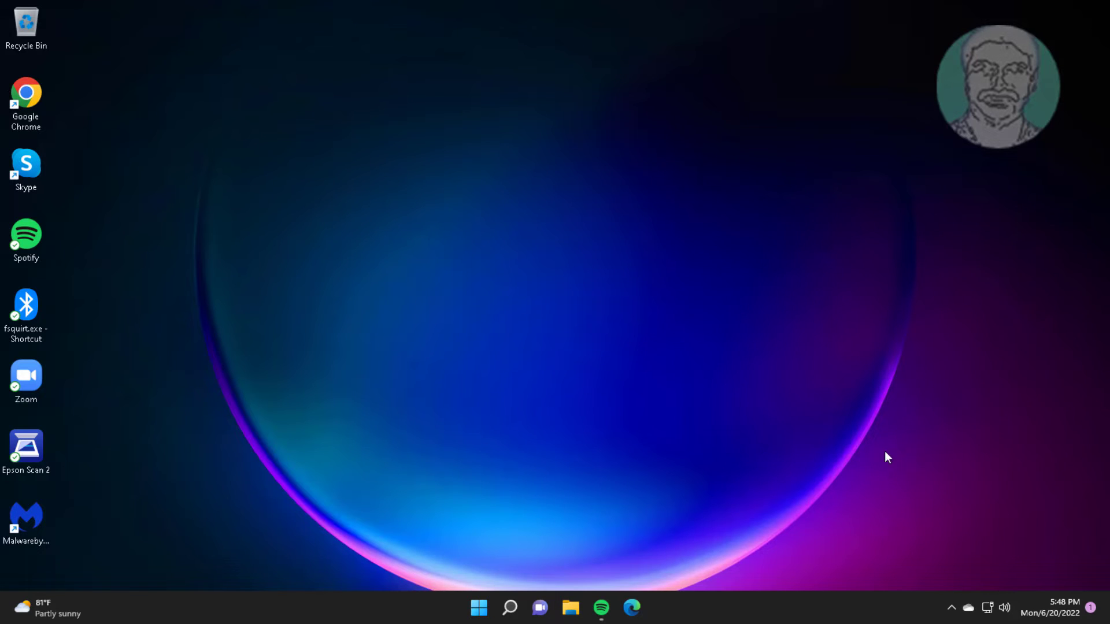
# - Relaunch Edge and open About Microsoft Edge to check version 102.0.1245.44 for updates
pyautogui.click(630, 607)
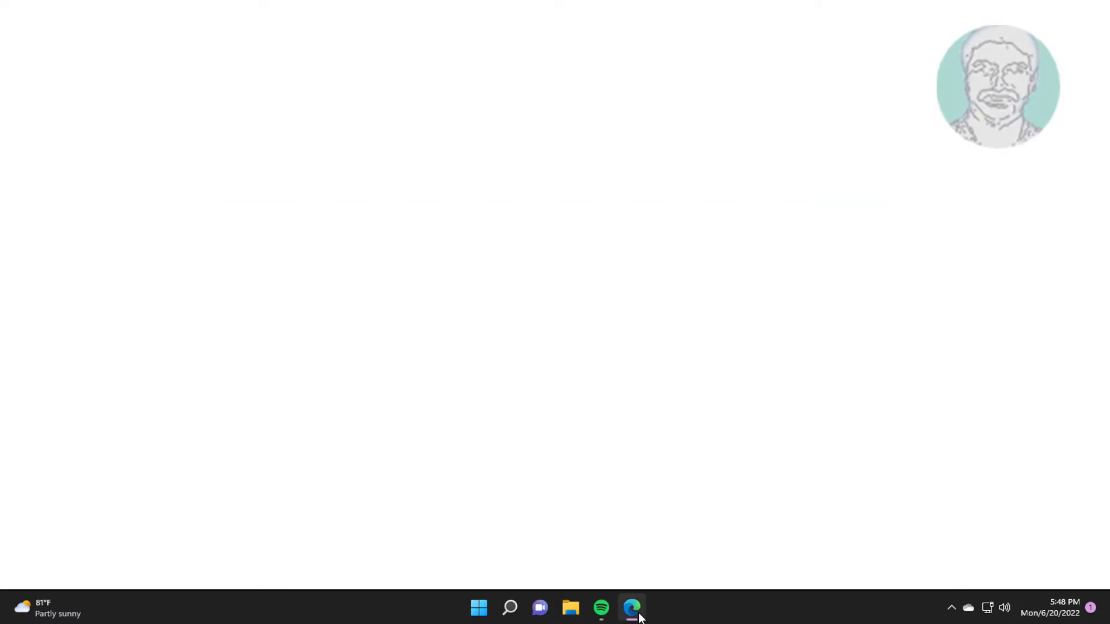
pyautogui.click(631, 607)
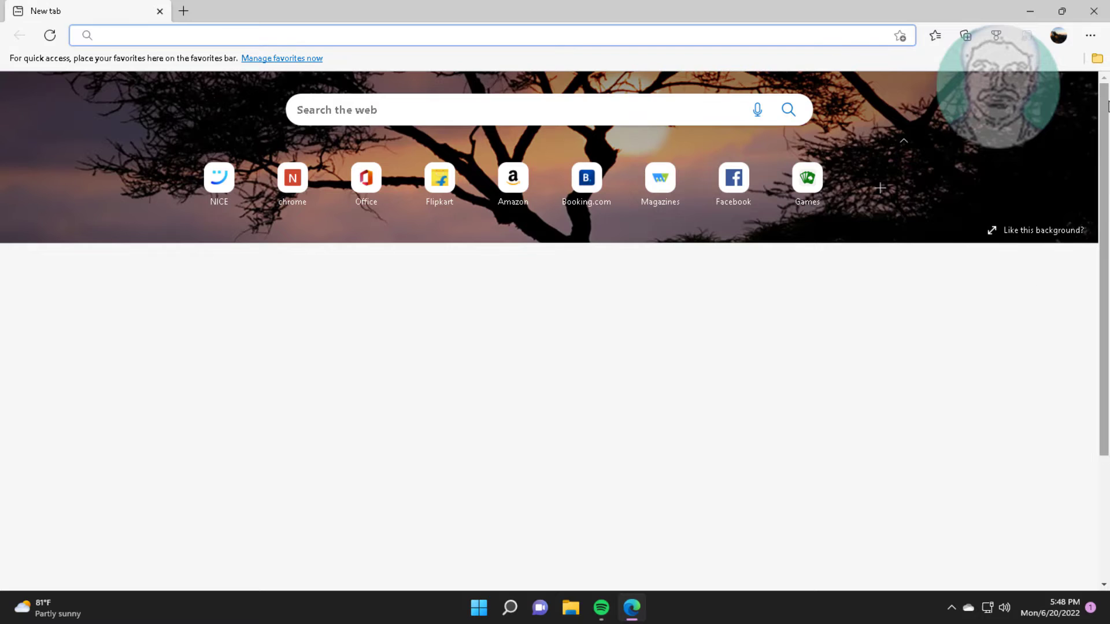
pyautogui.click(1089, 35)
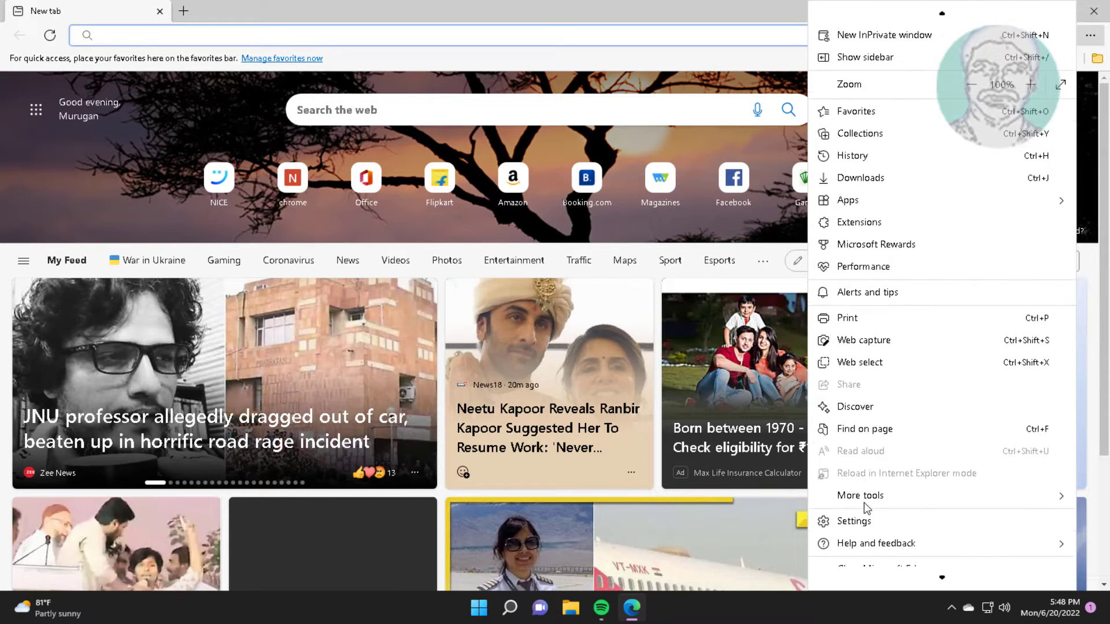
pyautogui.click(876, 543)
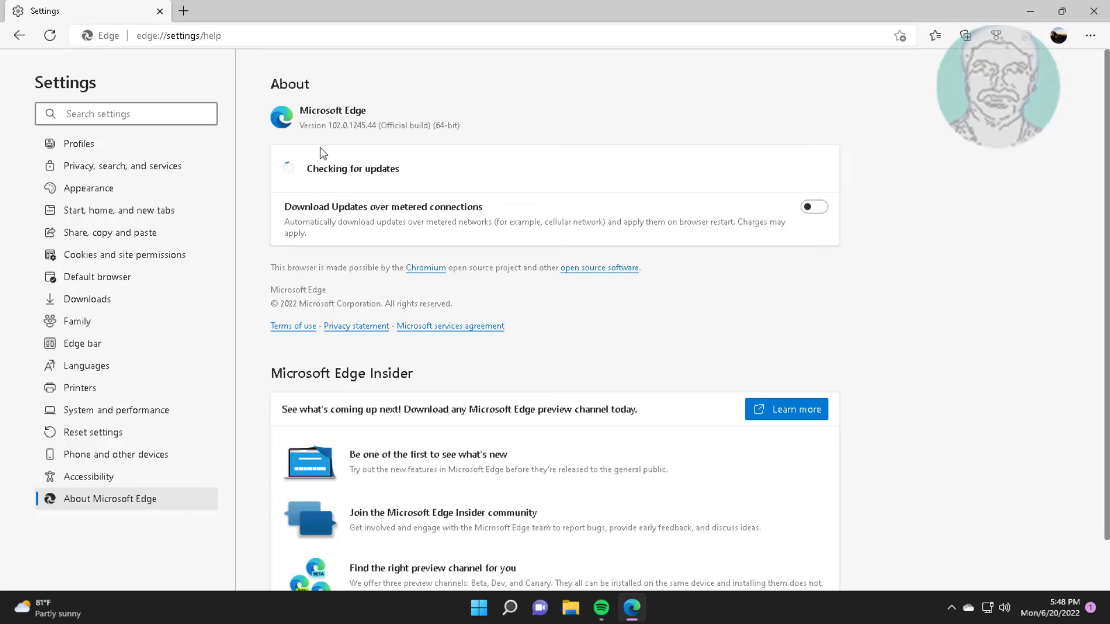
pyautogui.moveTo(453, 164)
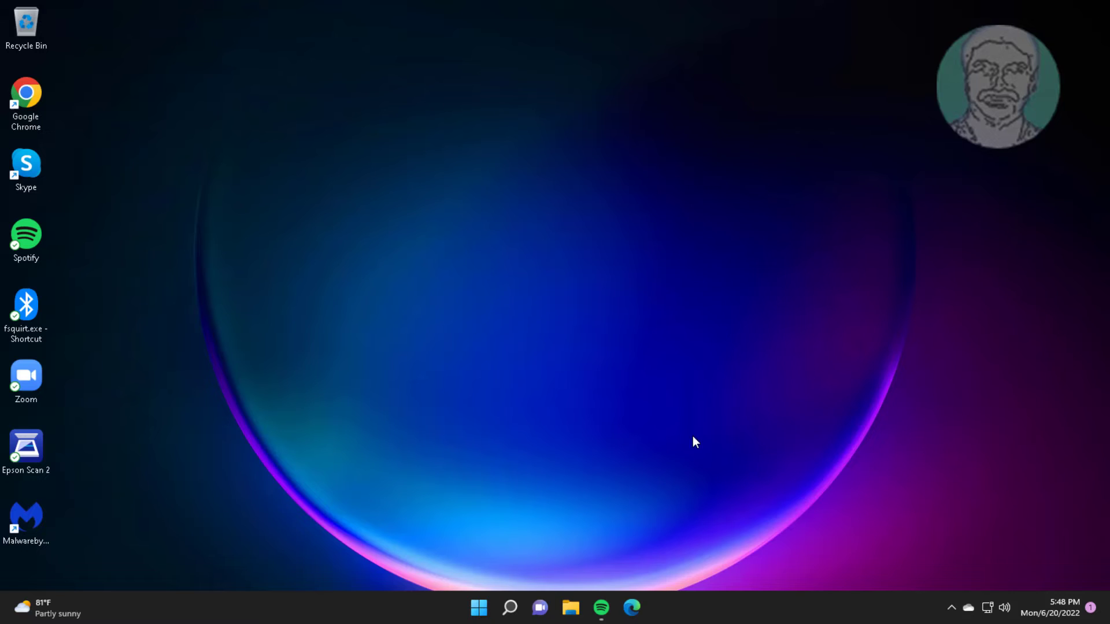
# - Relaunch Edge and clear all-time browsing data under Privacy, search, and services
pyautogui.click(631, 607)
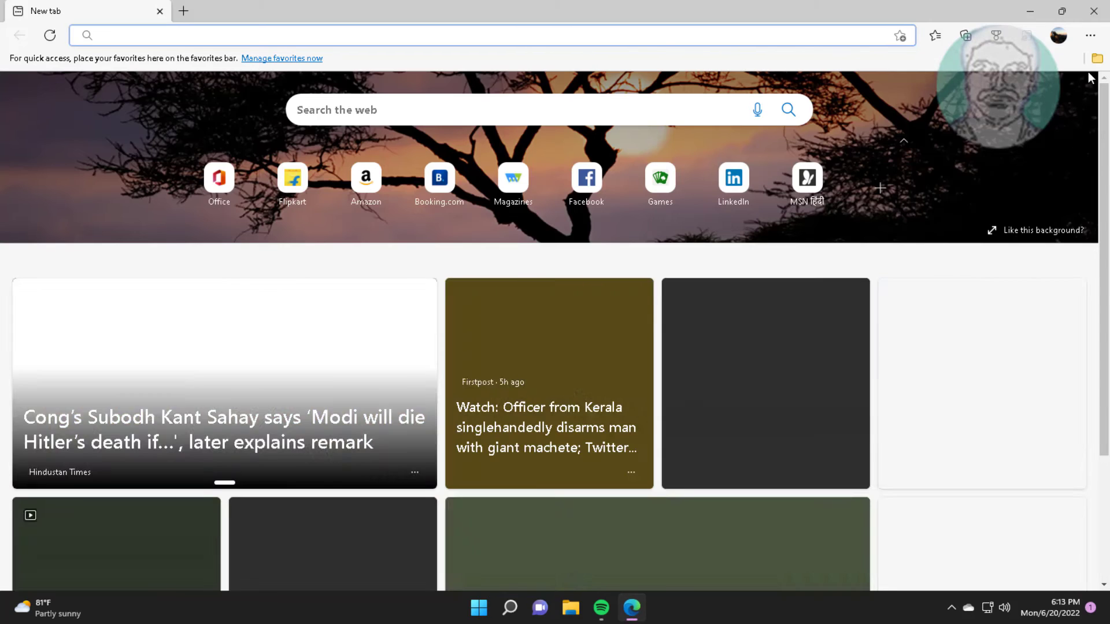
pyautogui.click(1090, 35)
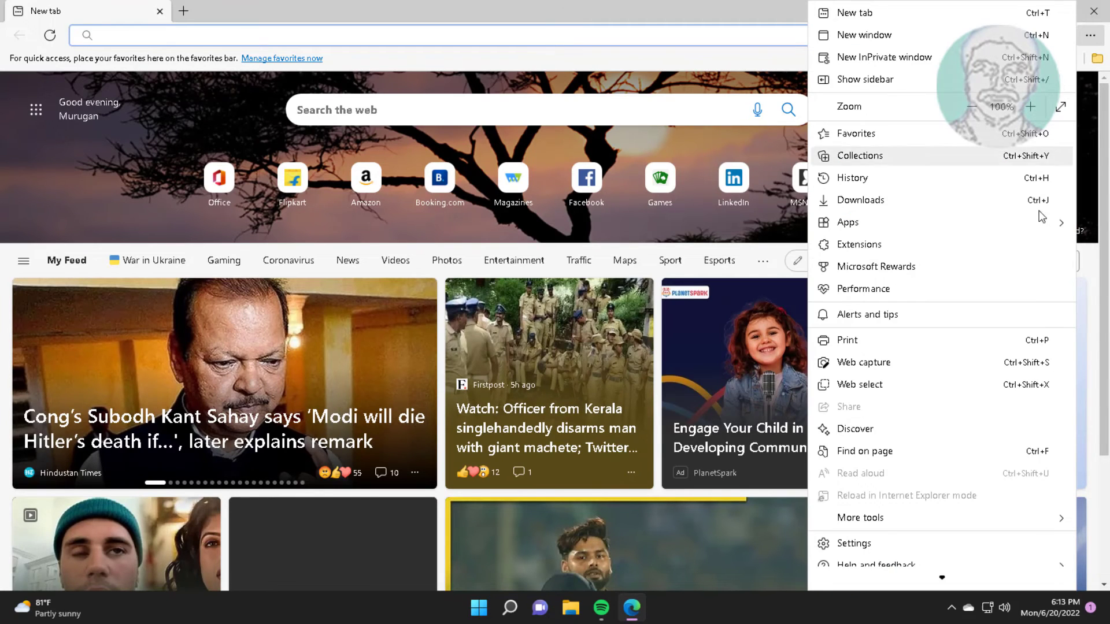
pyautogui.click(854, 543)
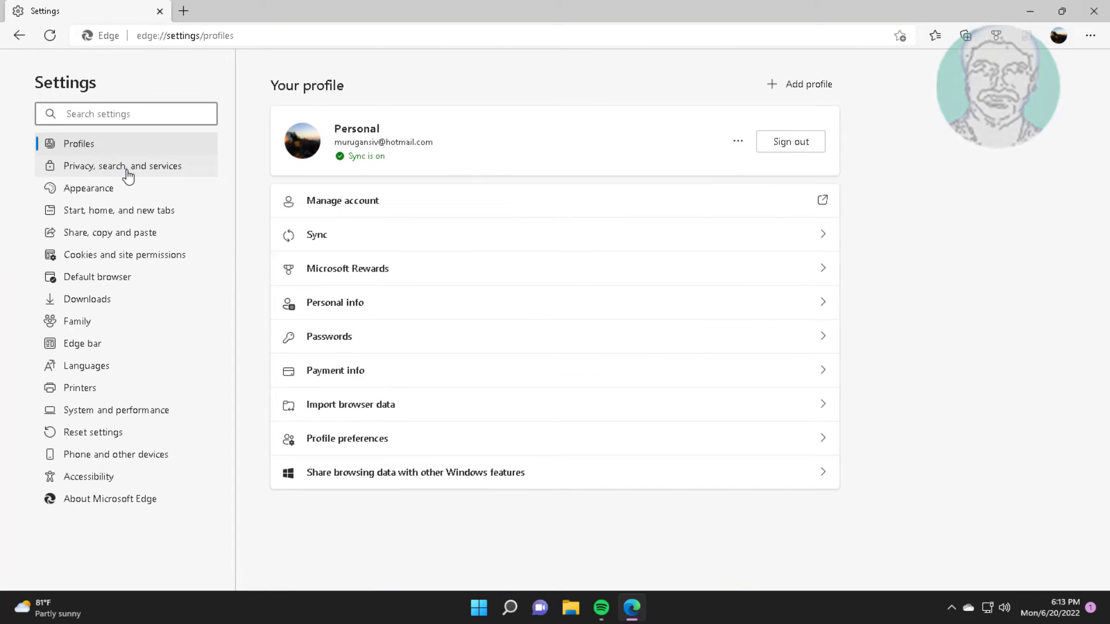
pyautogui.click(122, 166)
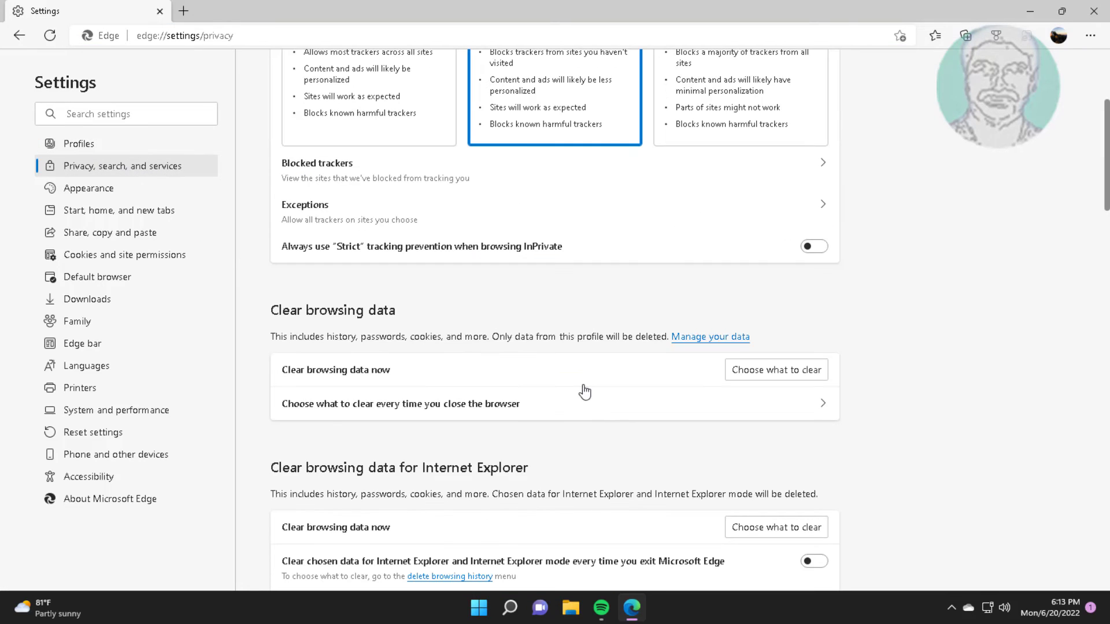
pyautogui.click(776, 369)
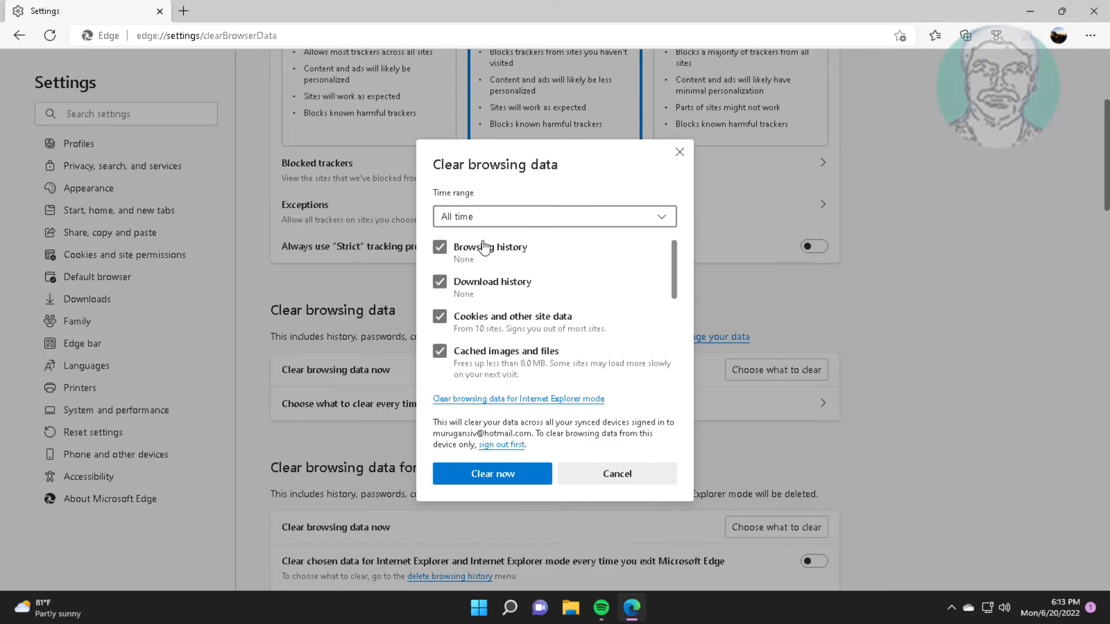
pyautogui.moveTo(492, 474)
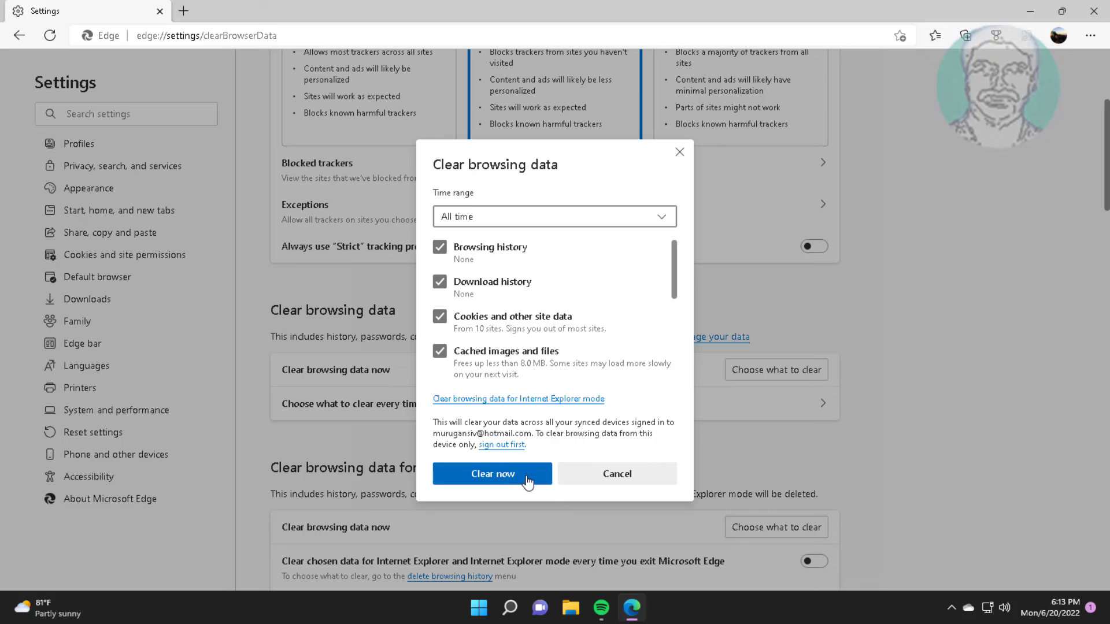
pyautogui.click(492, 473)
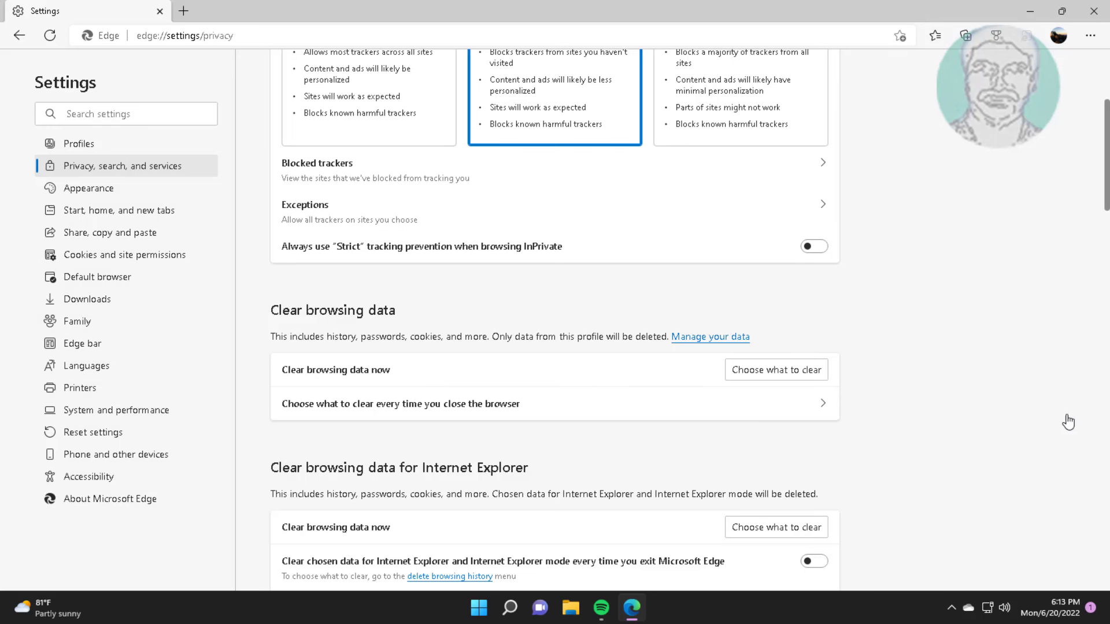
pyautogui.moveTo(1097, 12)
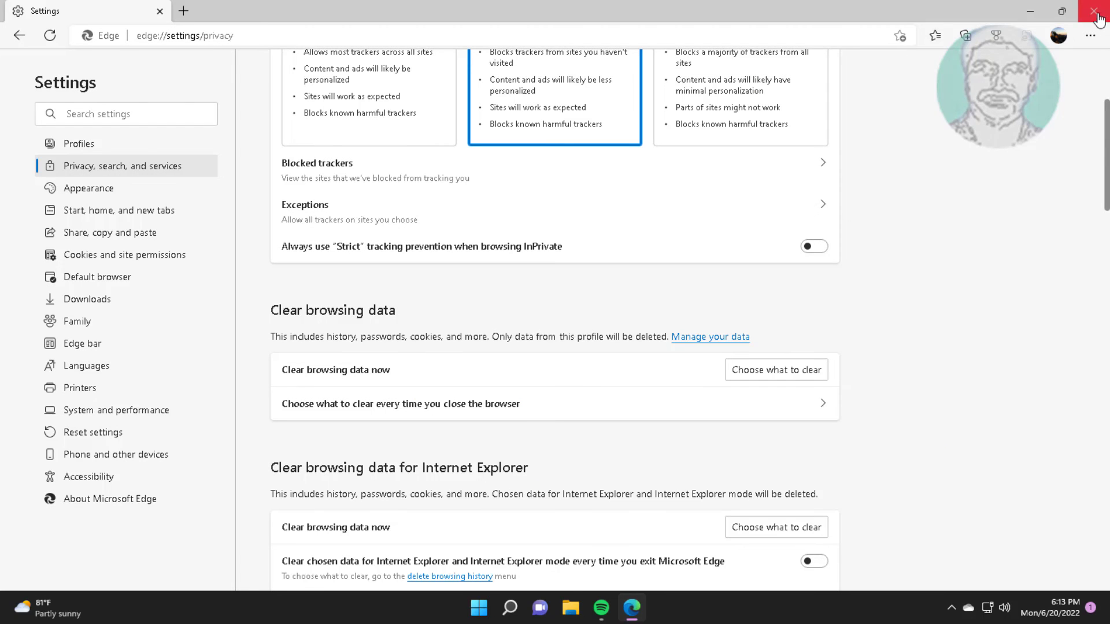